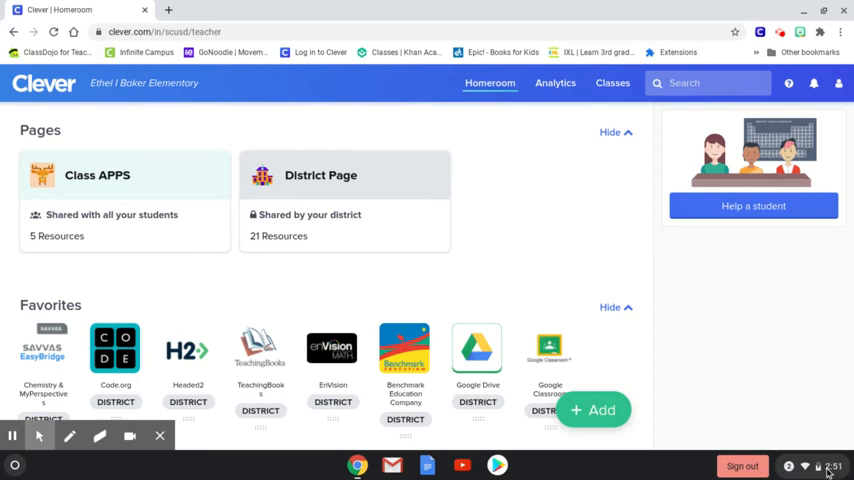
- Open Quick Settings from the shelf status area to show the volume and audio controls
click(820, 464)
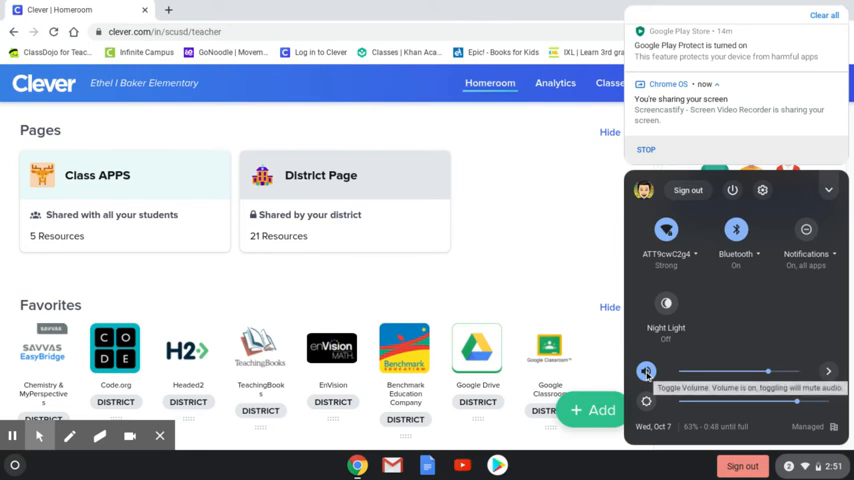
click(649, 371)
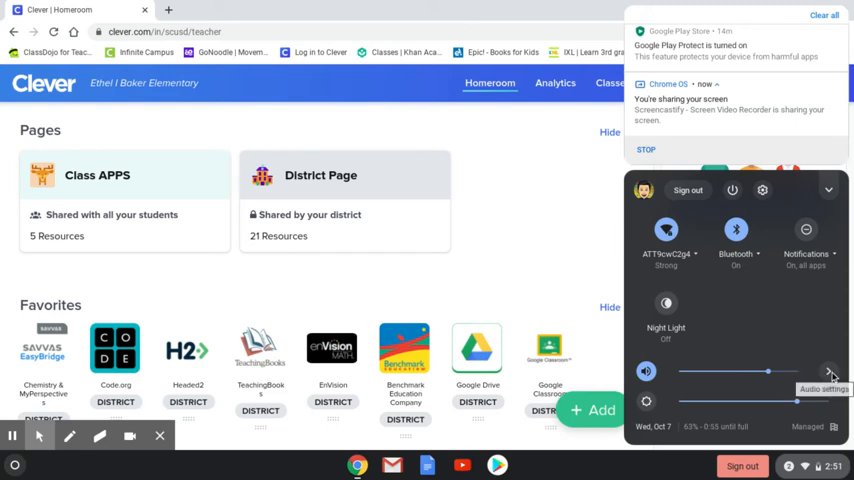
- Open Audio settings and drag the internal microphone slider to just under half
click(822, 374)
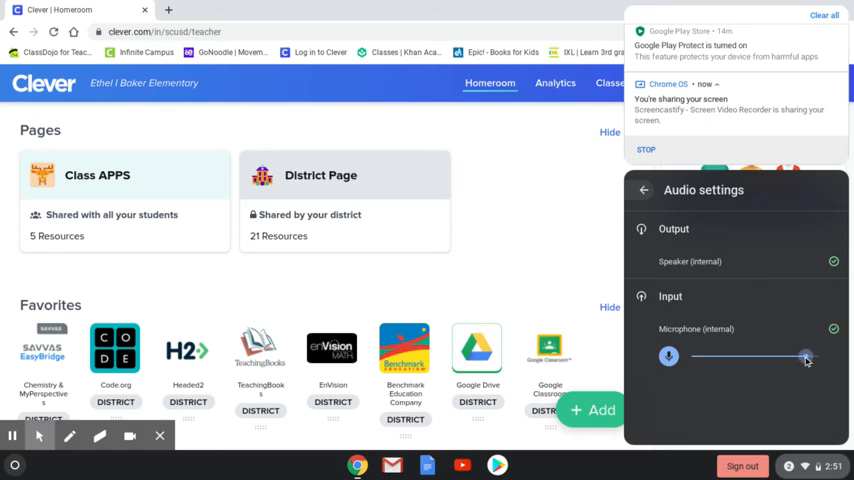
drag(805, 357, 758, 357)
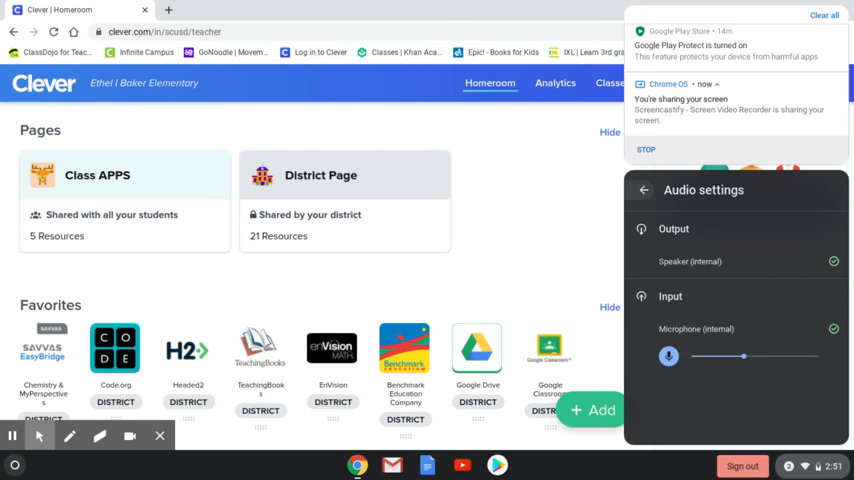
mouse_move(611, 281)
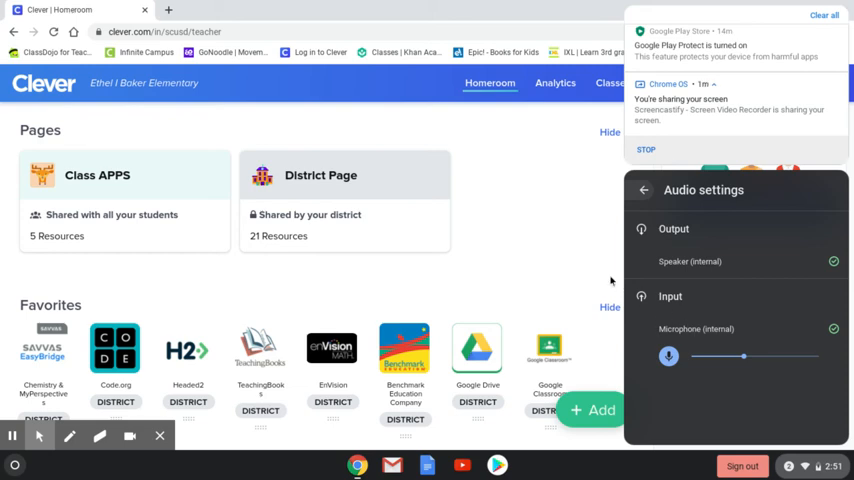